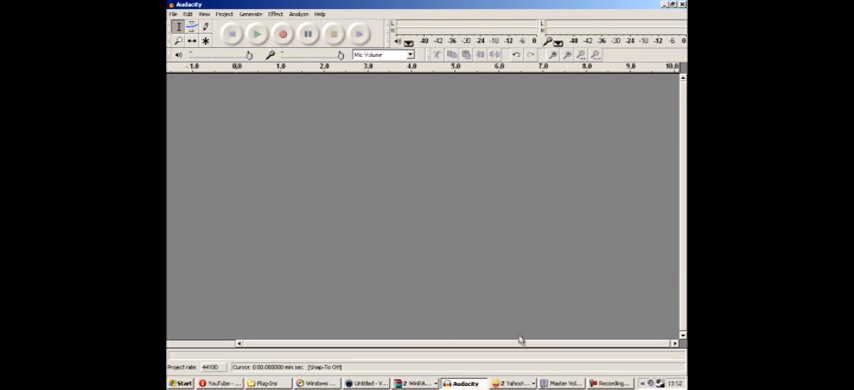
mouse_move(512, 315)
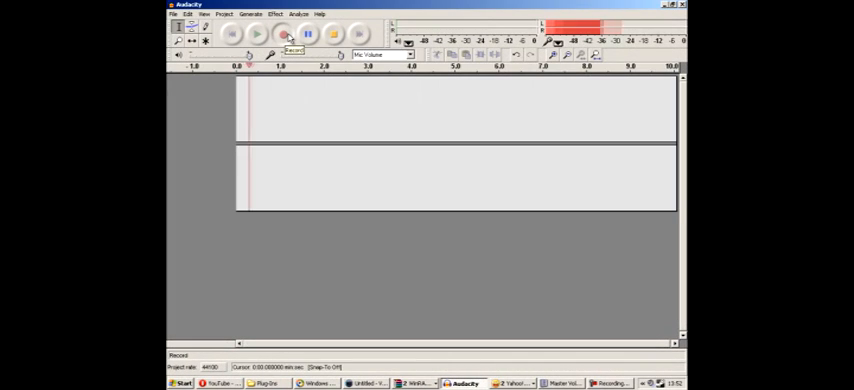
Step: Record a roughly four-second spoken line into a new stereo track
click(285, 35)
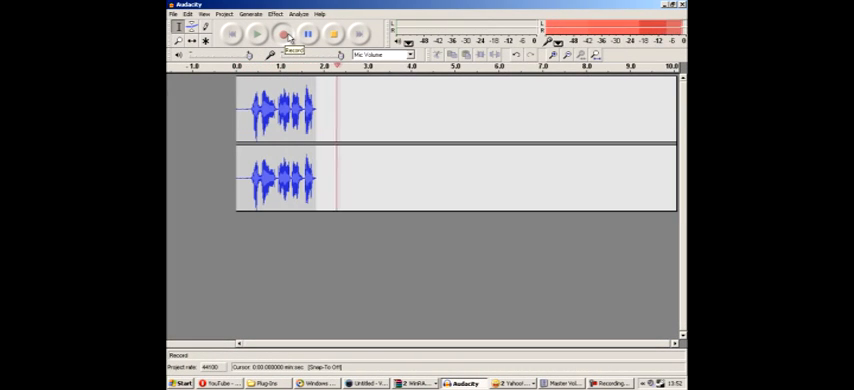
click(283, 35)
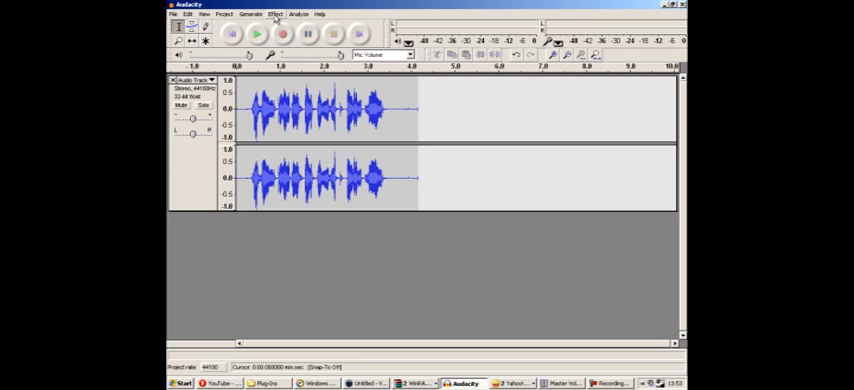
mouse_move(319, 80)
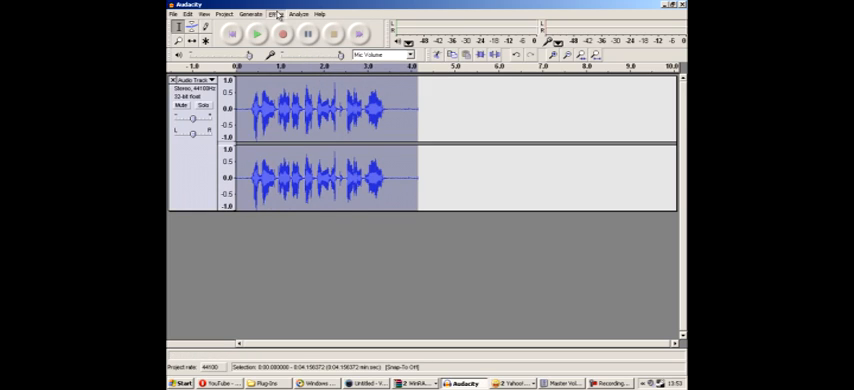
Step: Apply Killeringer with default settings to the whole four-second recording
click(277, 14)
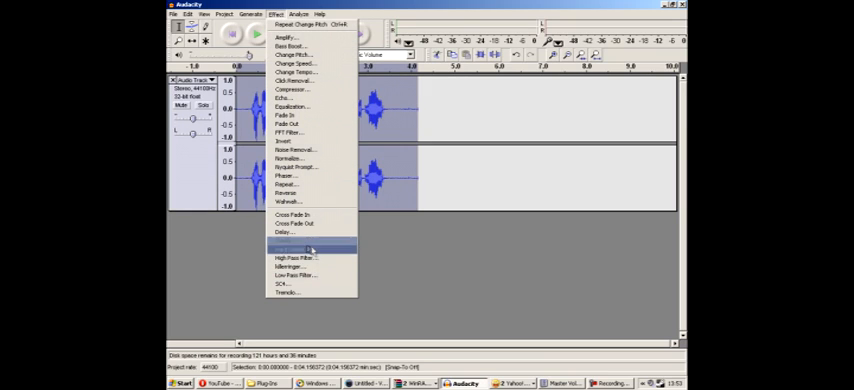
click(290, 248)
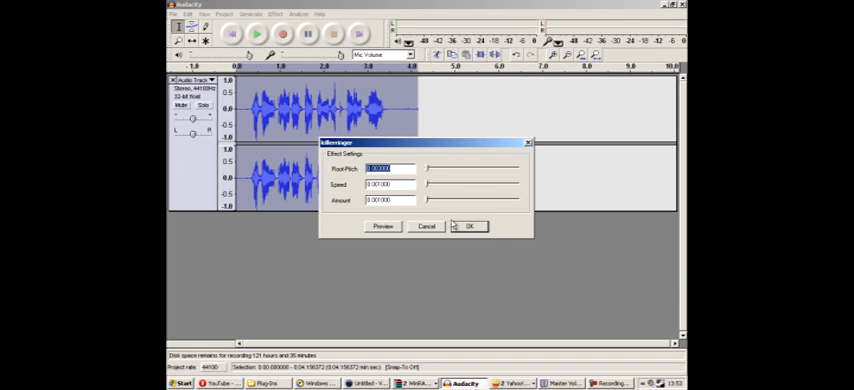
click(468, 225)
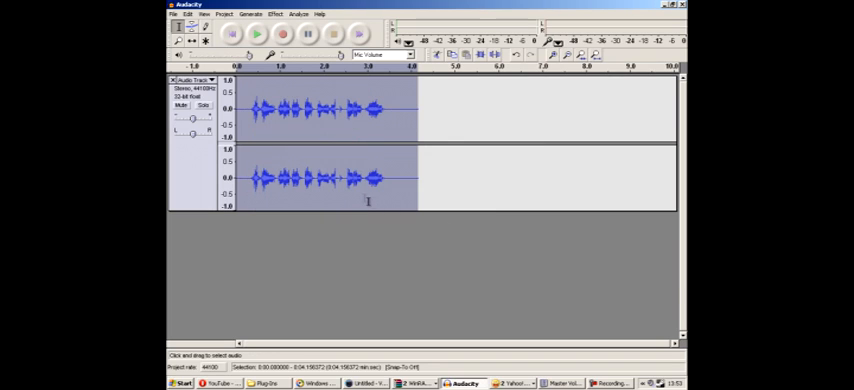
mouse_move(447, 307)
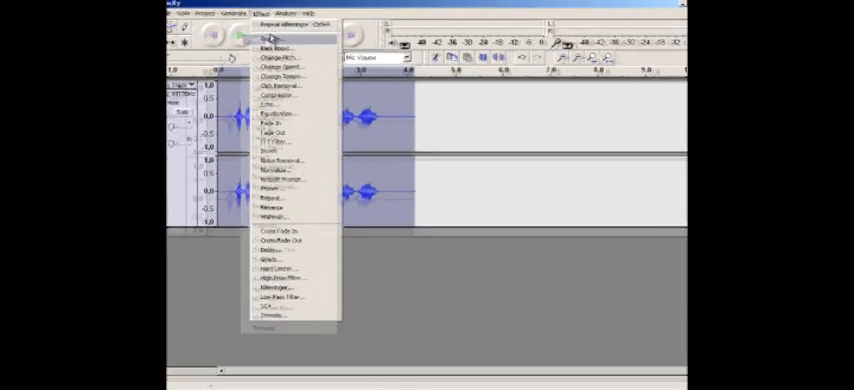
Step: Choose the Amplify effect for the quieted recording
click(268, 37)
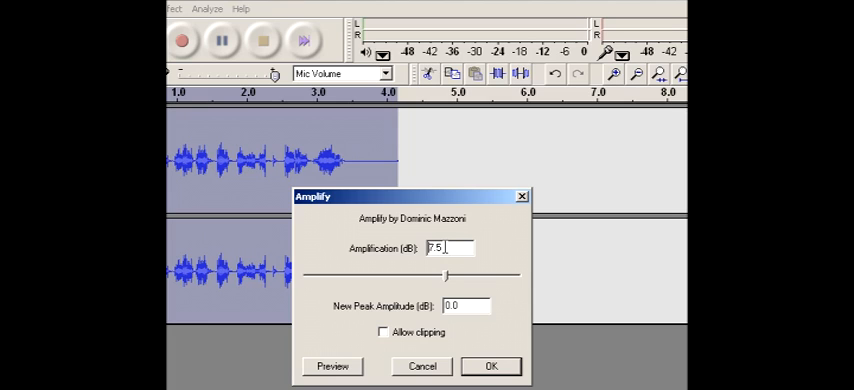
mouse_move(393, 343)
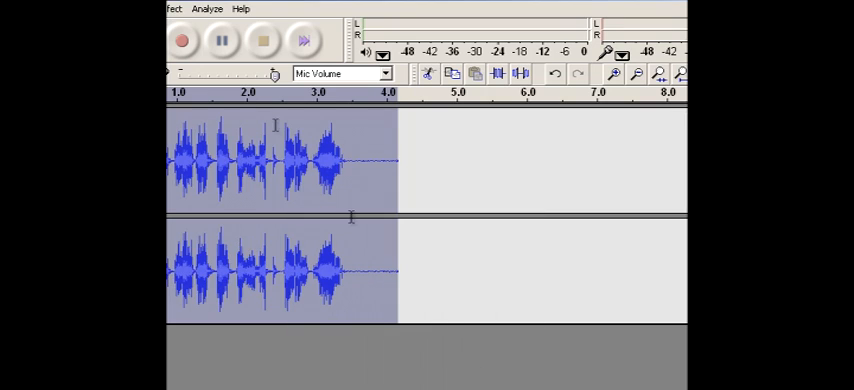
Step: Choose Change Pitch from the Effect menu for the amplified track
click(172, 9)
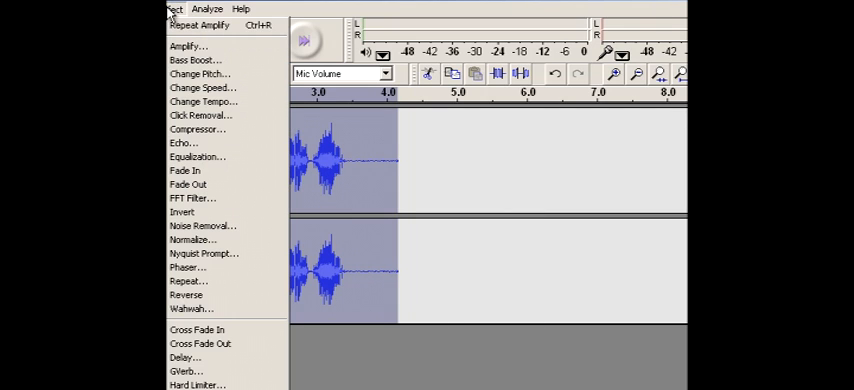
mouse_move(200, 74)
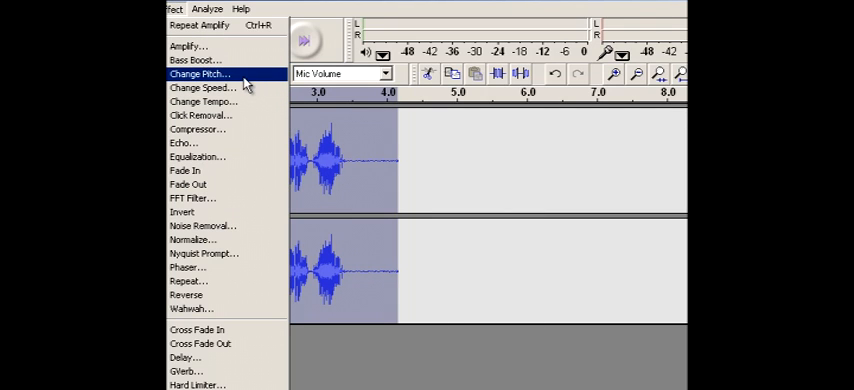
click(199, 74)
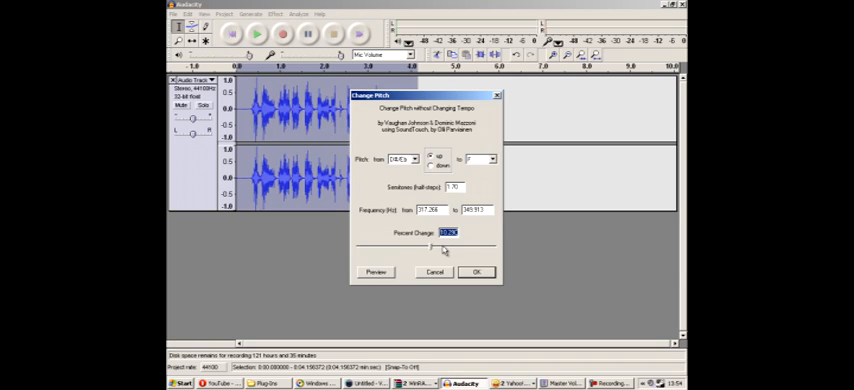
mouse_move(480, 223)
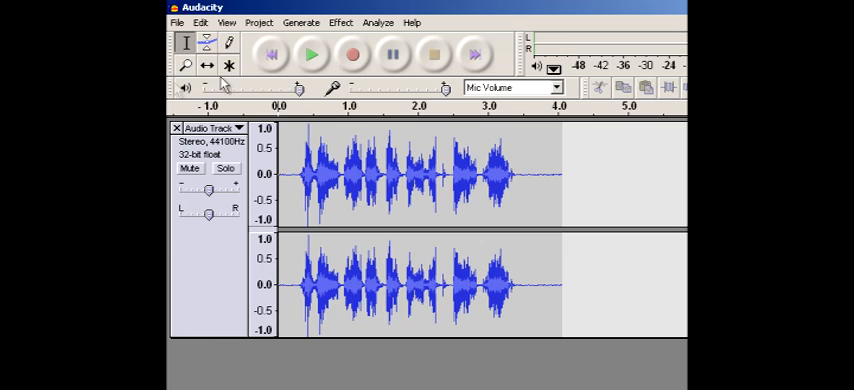
Step: Remove the old track and record a new five-and-a-half-second voice line
click(179, 127)
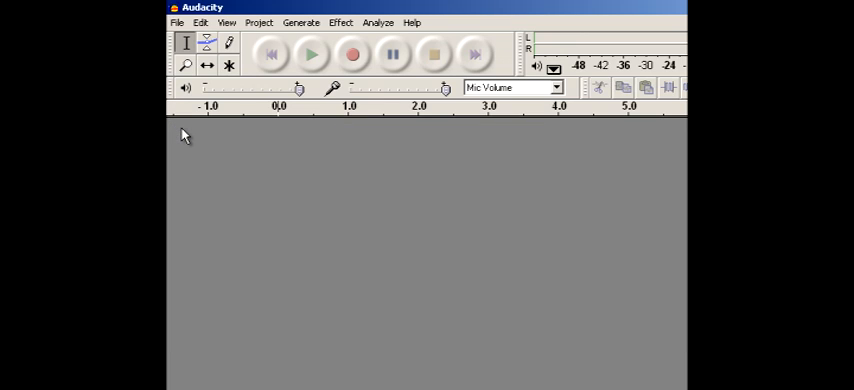
mouse_move(192, 128)
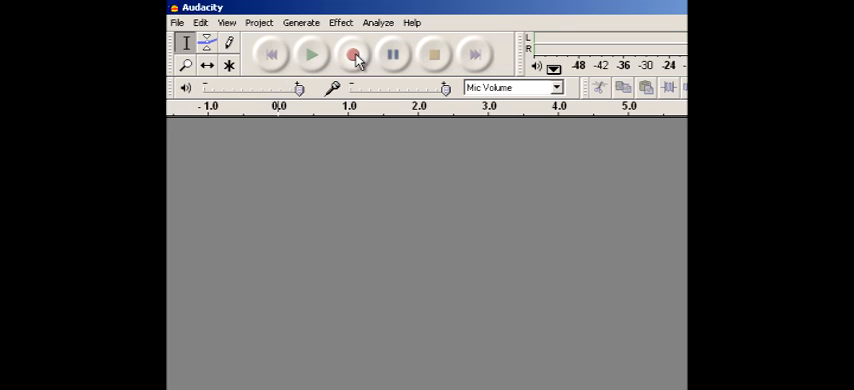
click(353, 55)
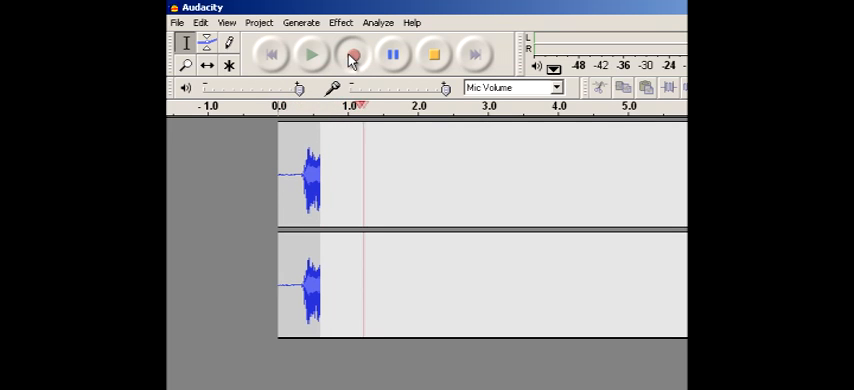
click(353, 55)
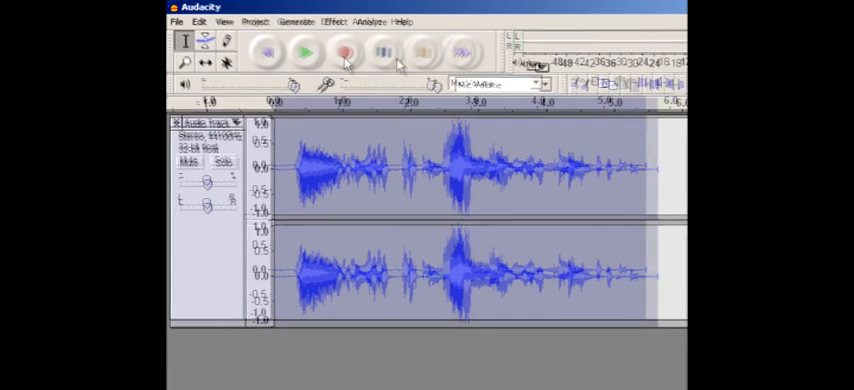
Step: Apply Killeringer with default settings to the new recording
click(277, 13)
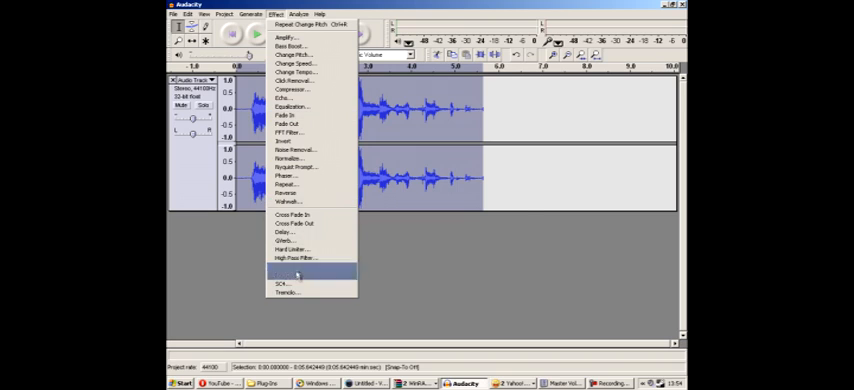
click(295, 274)
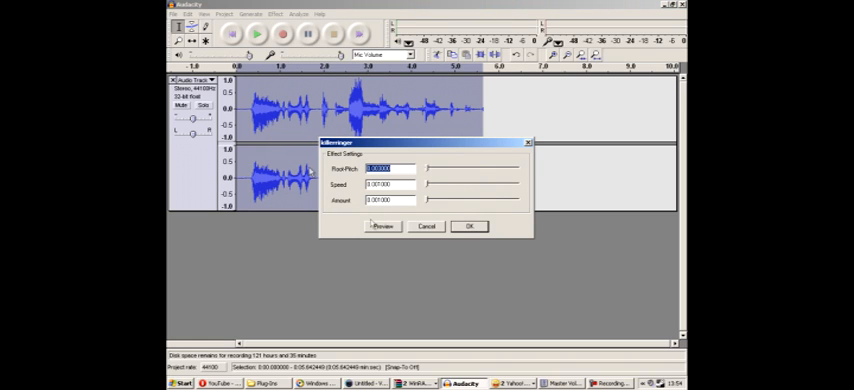
click(469, 225)
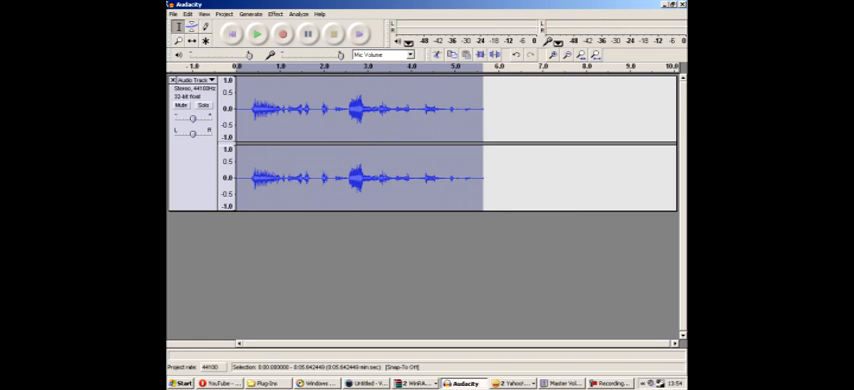
Step: Amplify the recording by 7.5 dB with clipping allowed
click(279, 14)
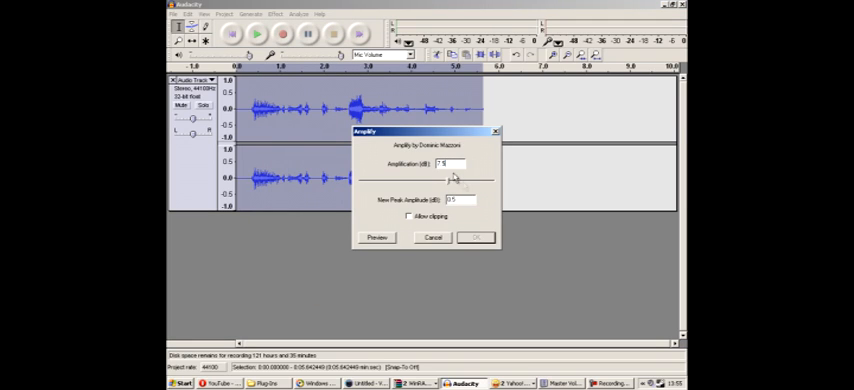
click(407, 216)
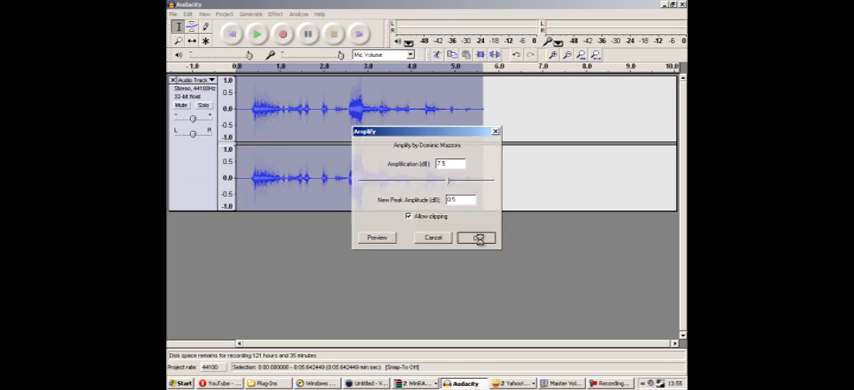
click(478, 238)
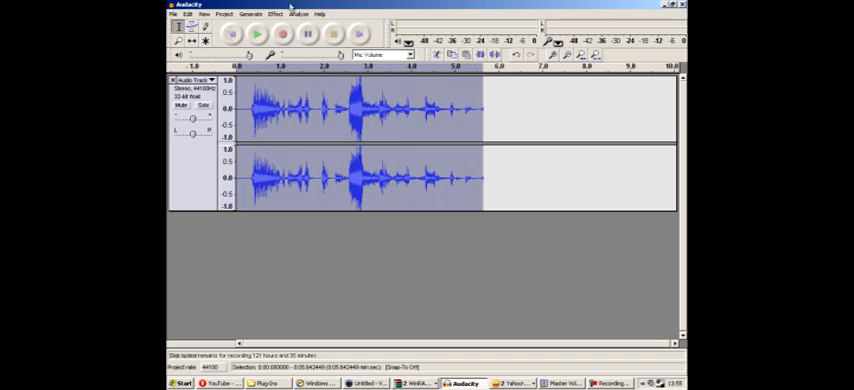
click(257, 34)
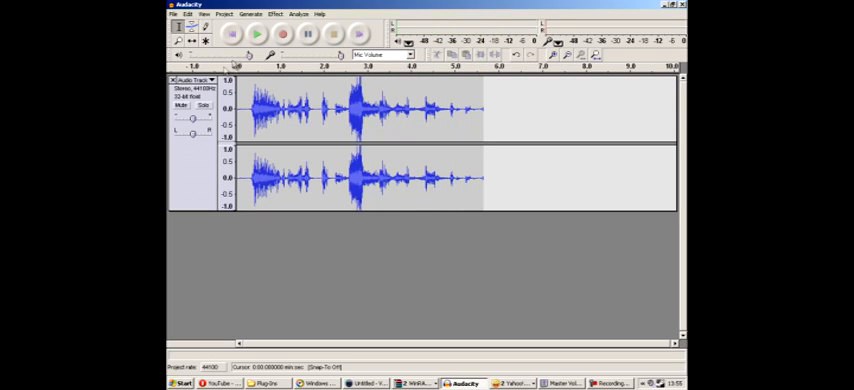
mouse_move(190, 80)
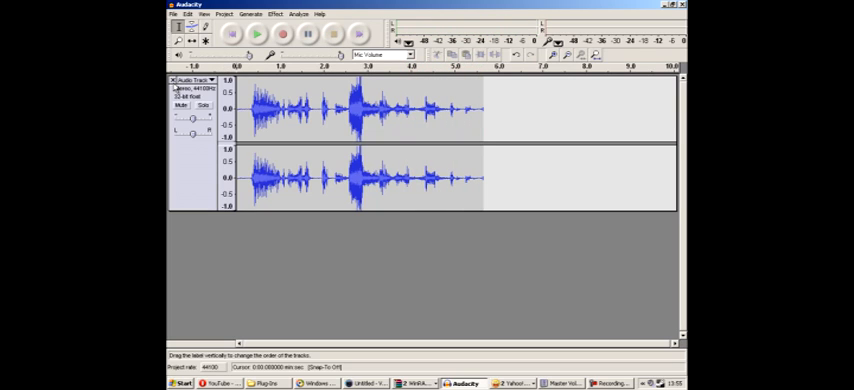